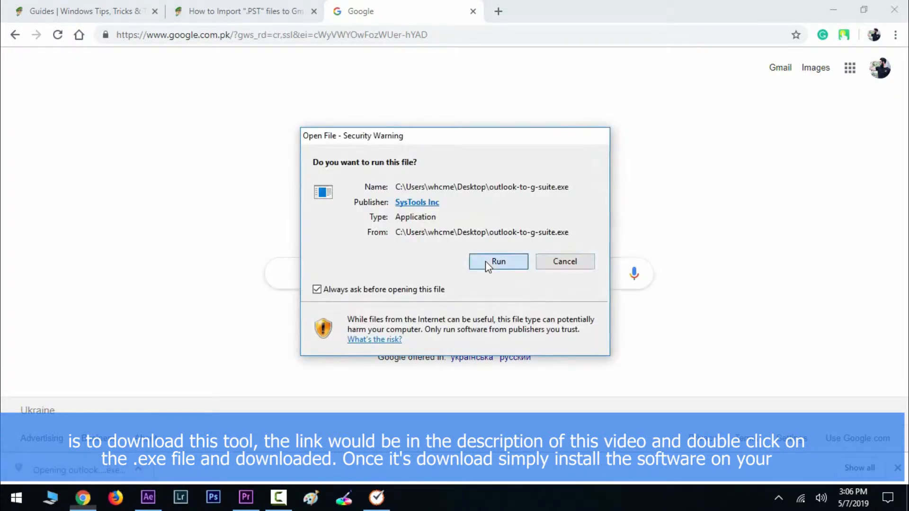
- Run the installer, finish Setup with the desktop icon kept, and continue in demo mode
click(497, 261)
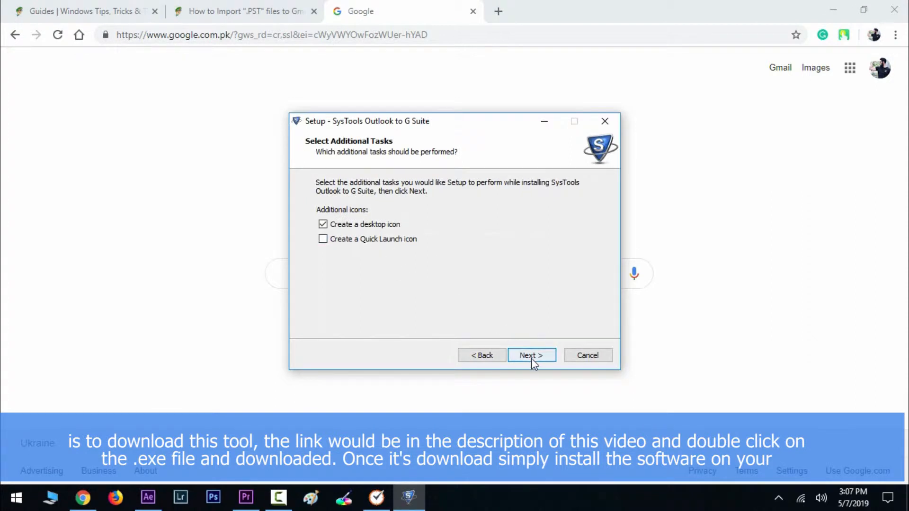
click(531, 355)
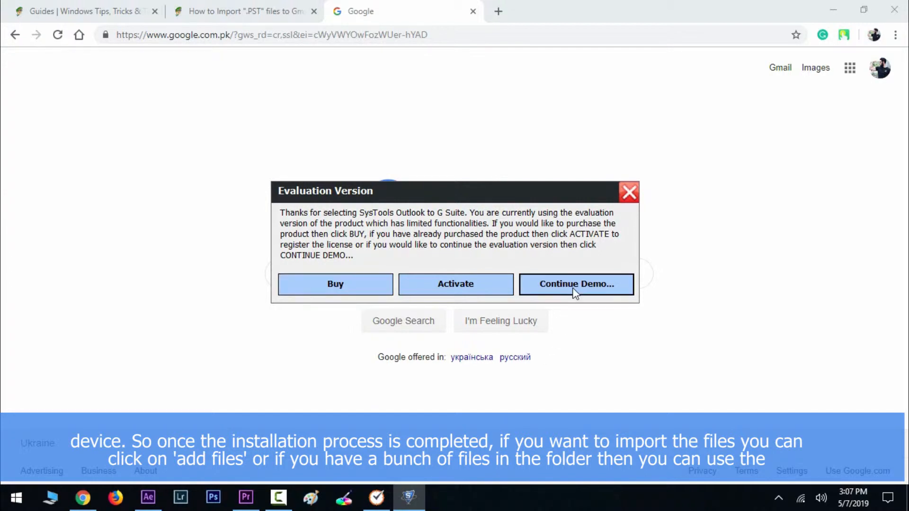
click(576, 284)
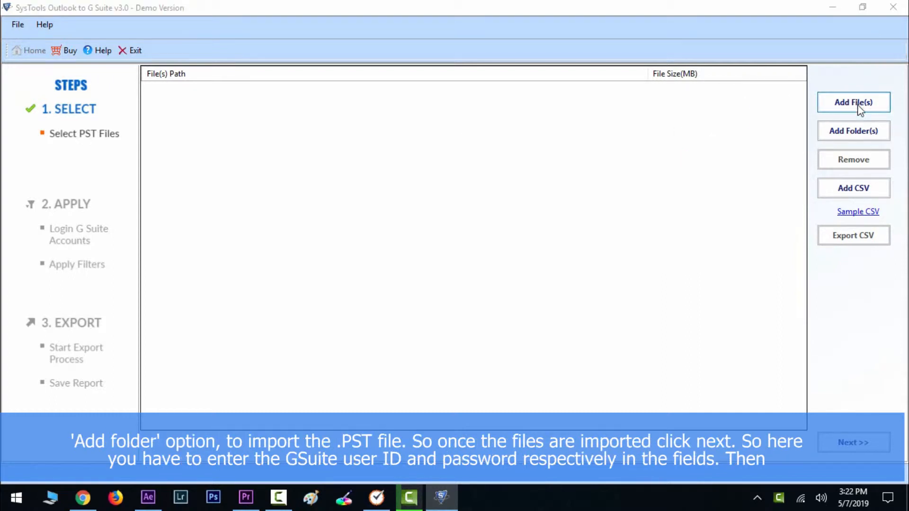
click(853, 103)
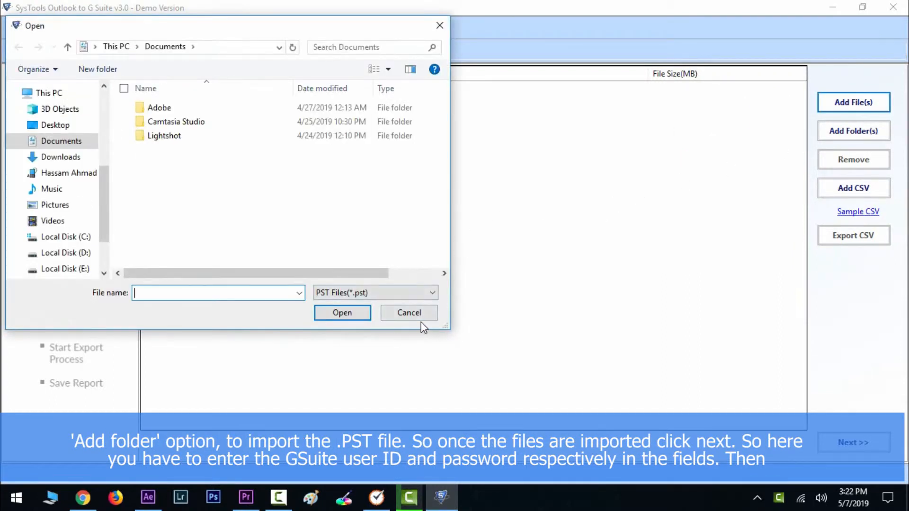
click(409, 312)
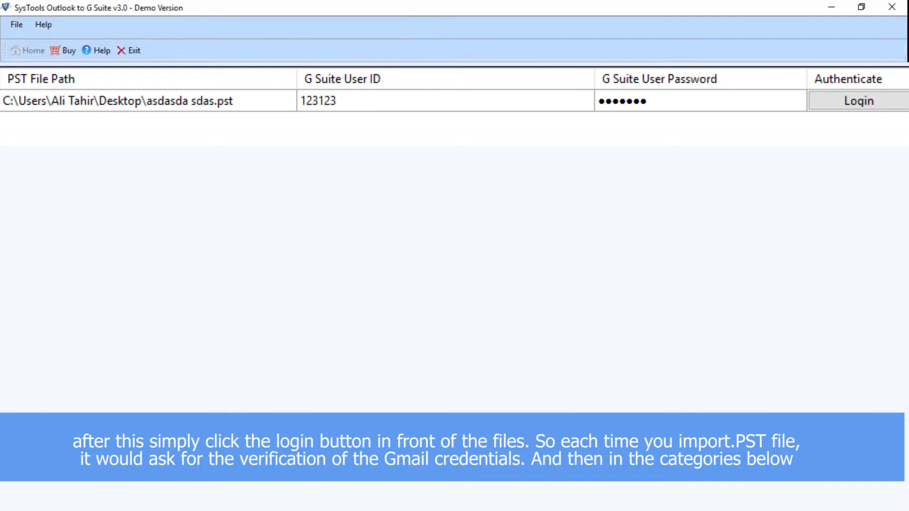
- Authenticate the G Suite User ID and Password entered for the PST file via Login
click(858, 100)
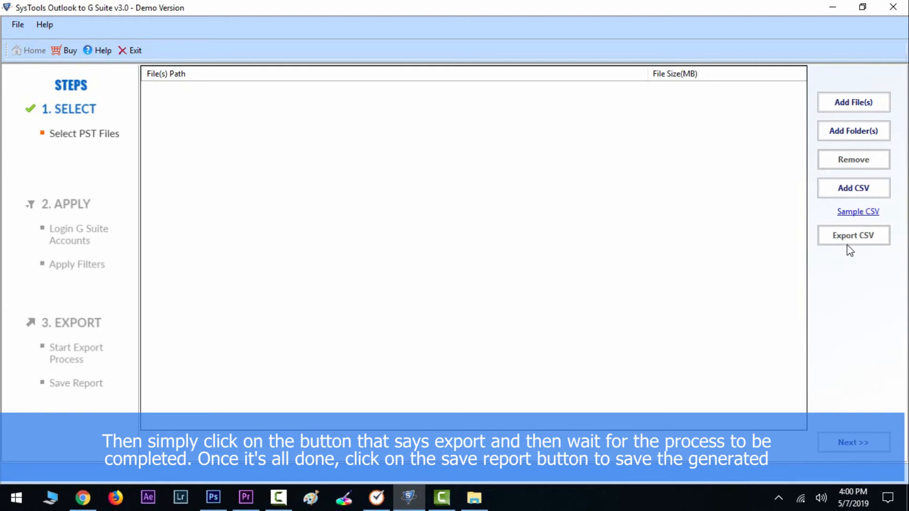
mouse_move(522, 434)
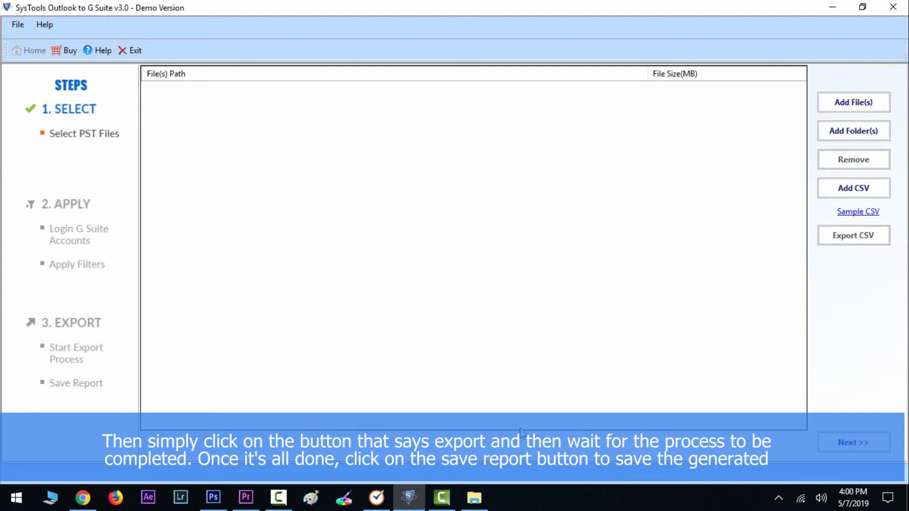